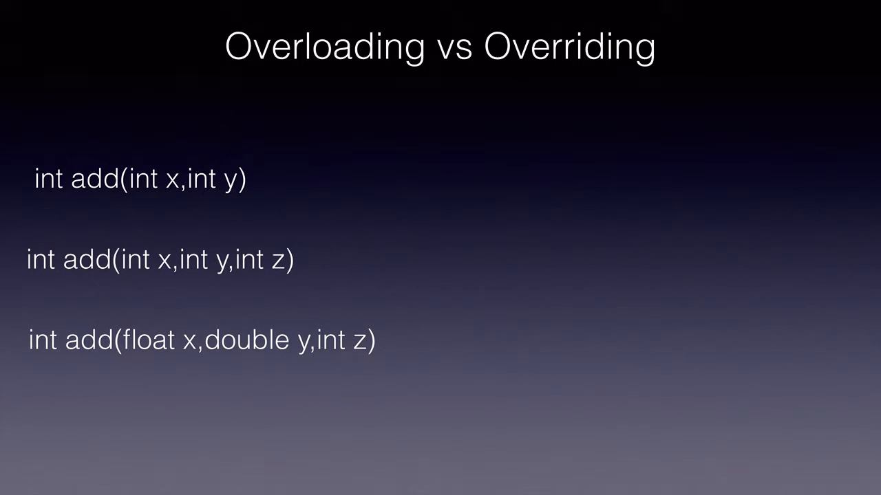
mouse_move(126, 216)
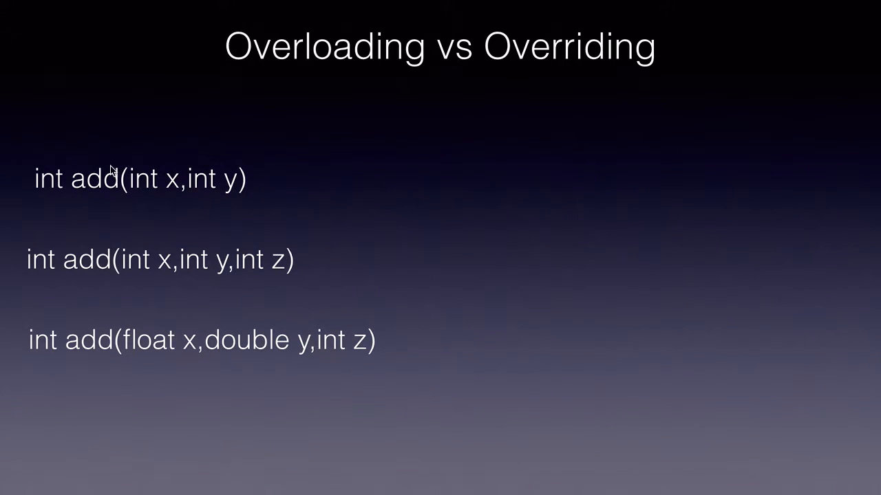
mouse_move(210, 194)
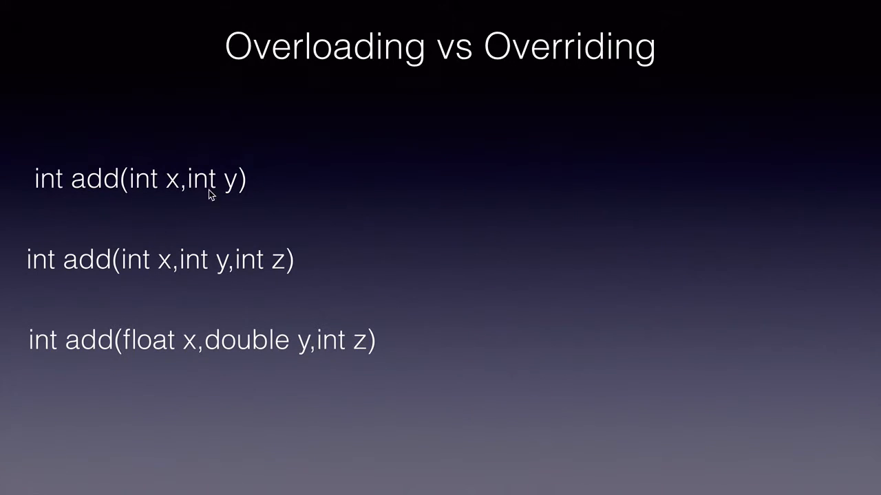
mouse_move(124, 290)
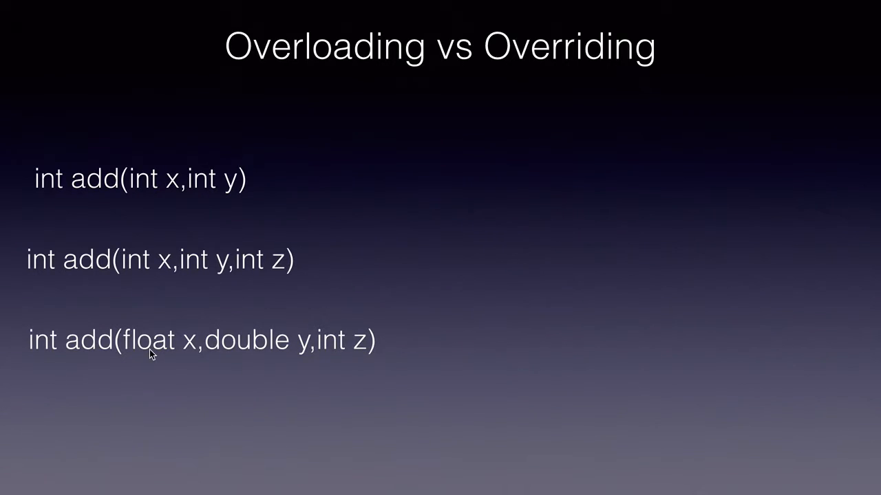
mouse_move(349, 349)
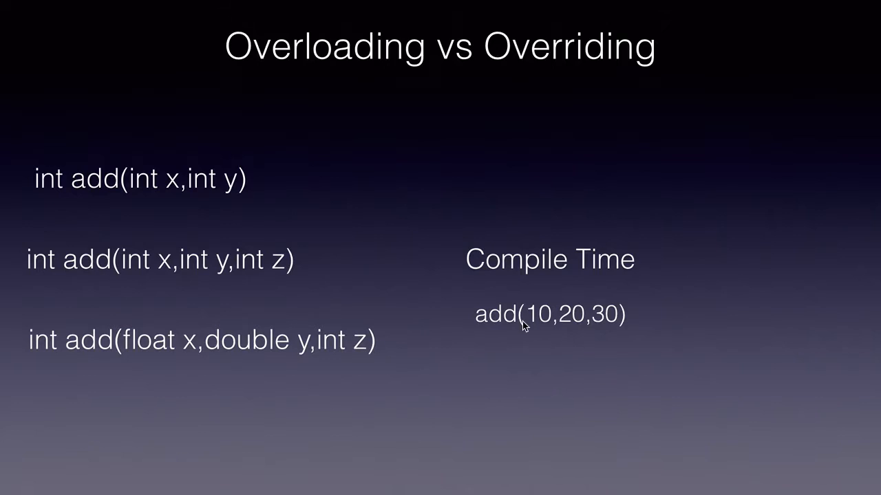
mouse_move(582, 331)
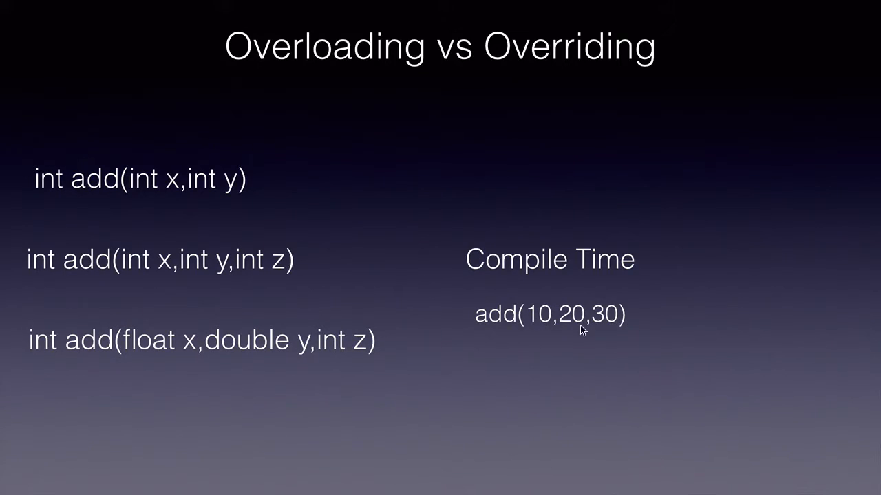
mouse_move(607, 328)
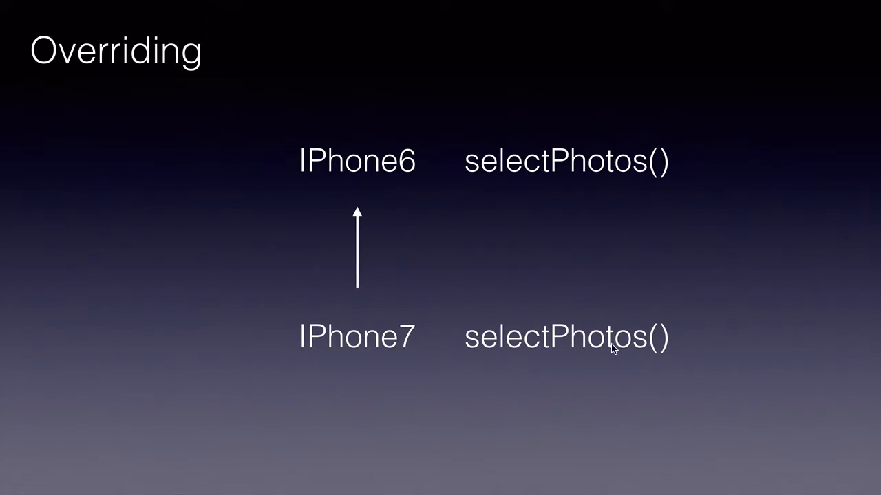
mouse_move(633, 352)
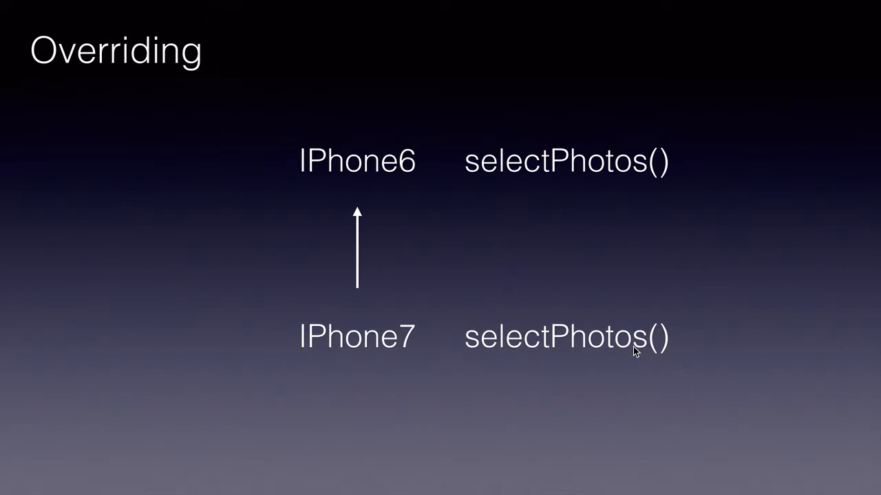
mouse_move(377, 145)
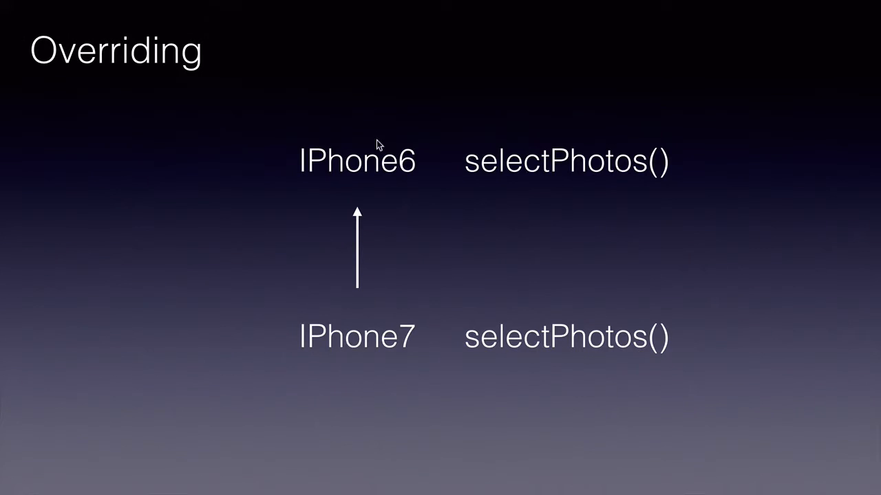
mouse_move(386, 344)
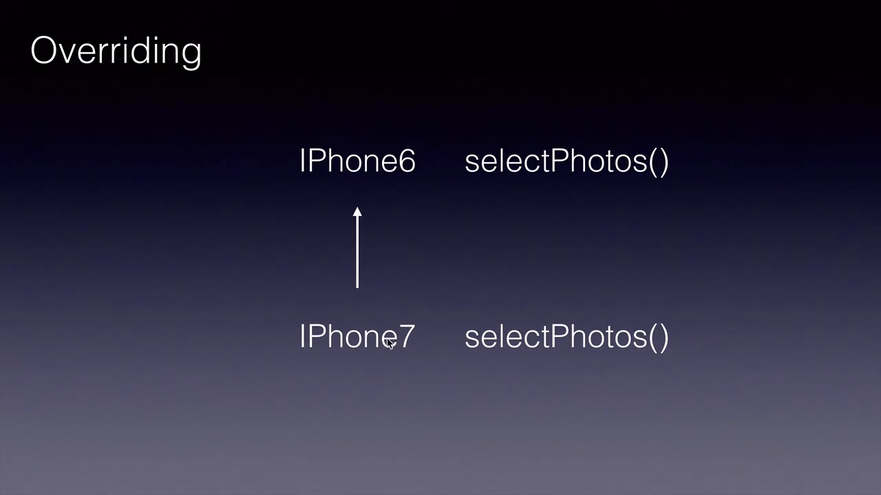
mouse_move(403, 175)
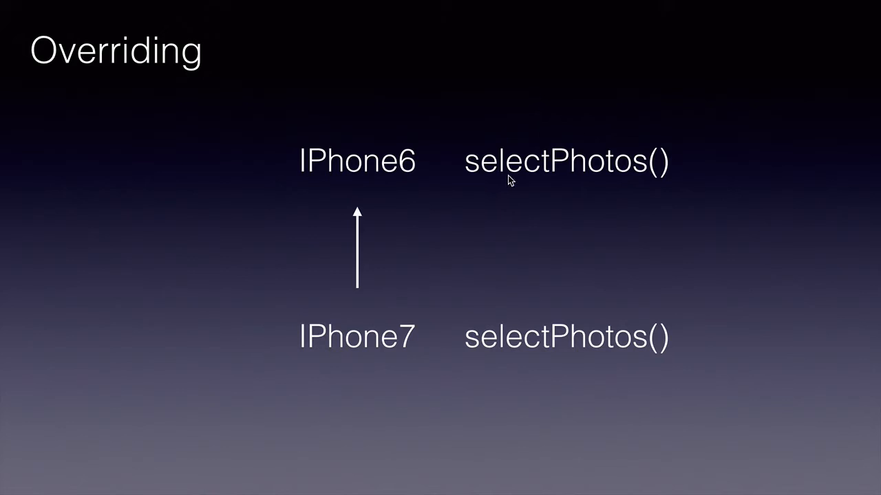
mouse_move(609, 346)
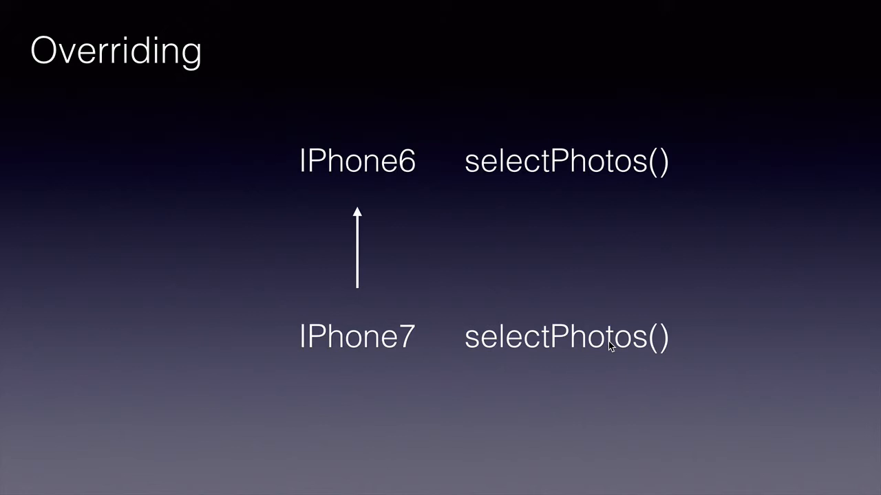
- Advance the slideshow to the runtime polymorphism slide with classes A, B, C and compute()
key("right")
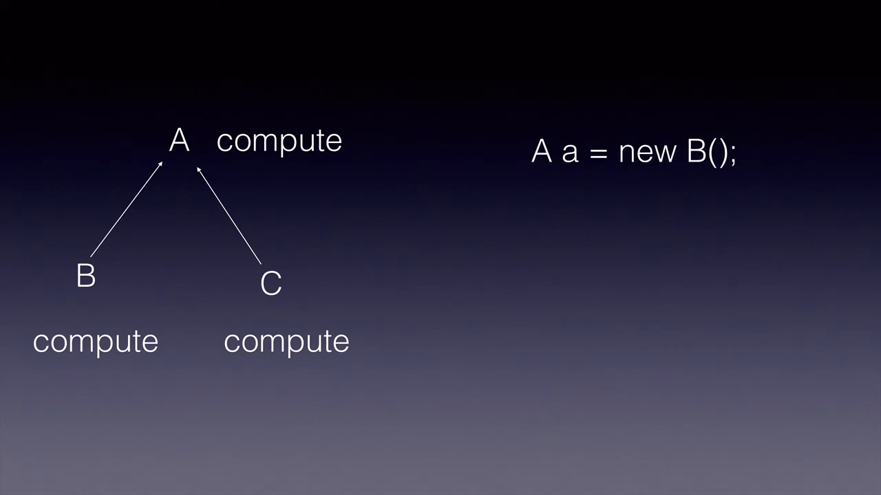
mouse_move(671, 110)
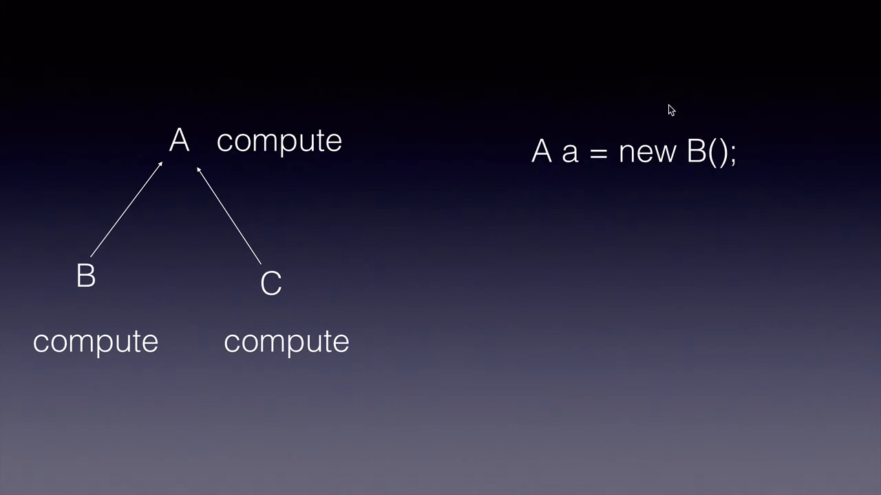
mouse_move(557, 174)
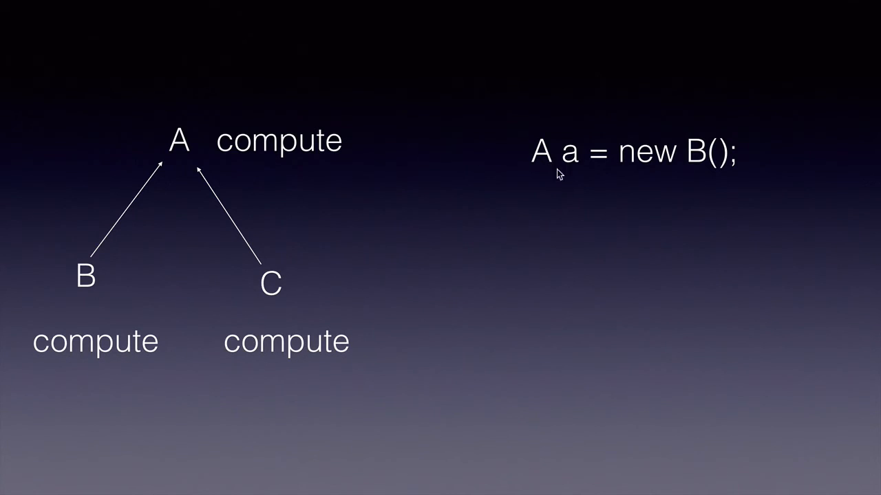
mouse_move(549, 179)
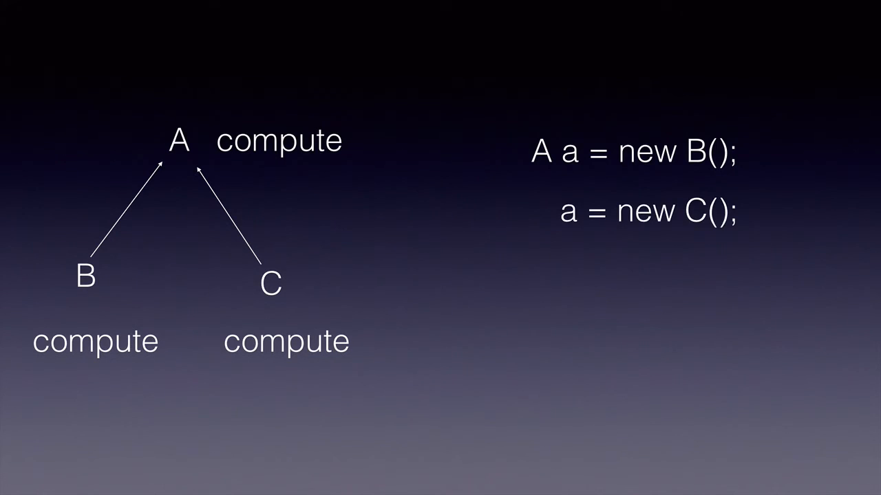
mouse_move(541, 222)
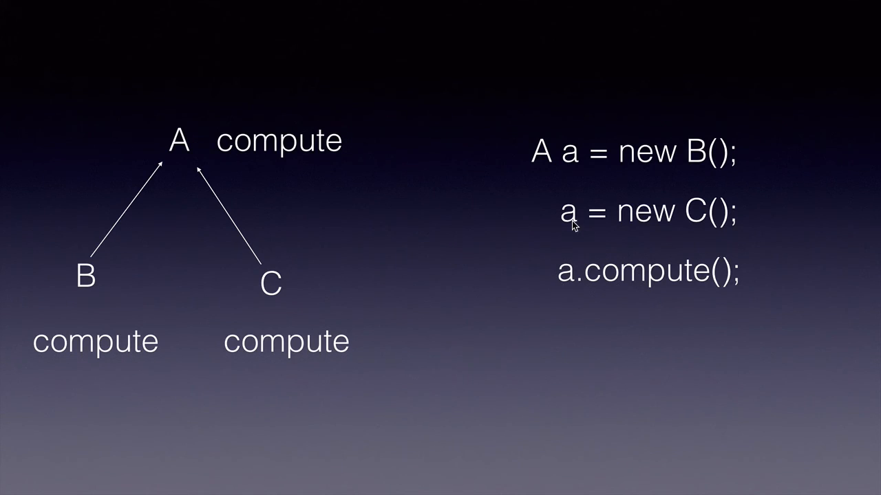
mouse_move(729, 256)
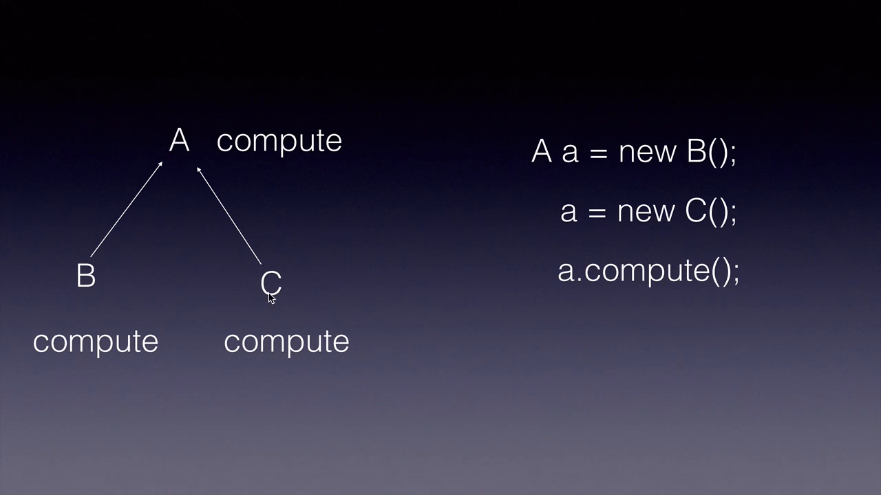
mouse_move(376, 388)
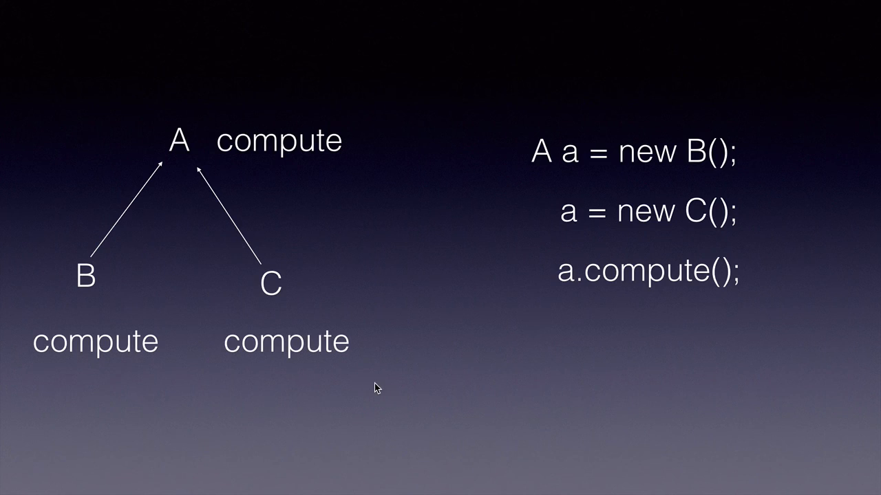
mouse_move(656, 289)
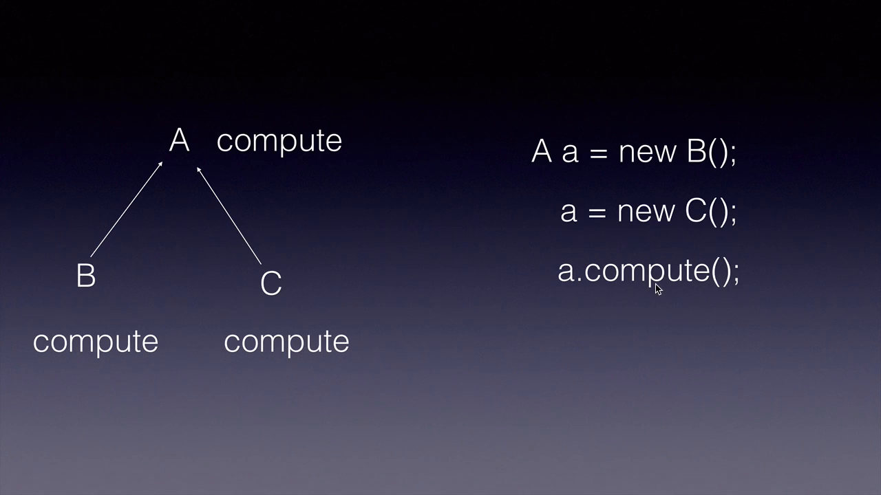